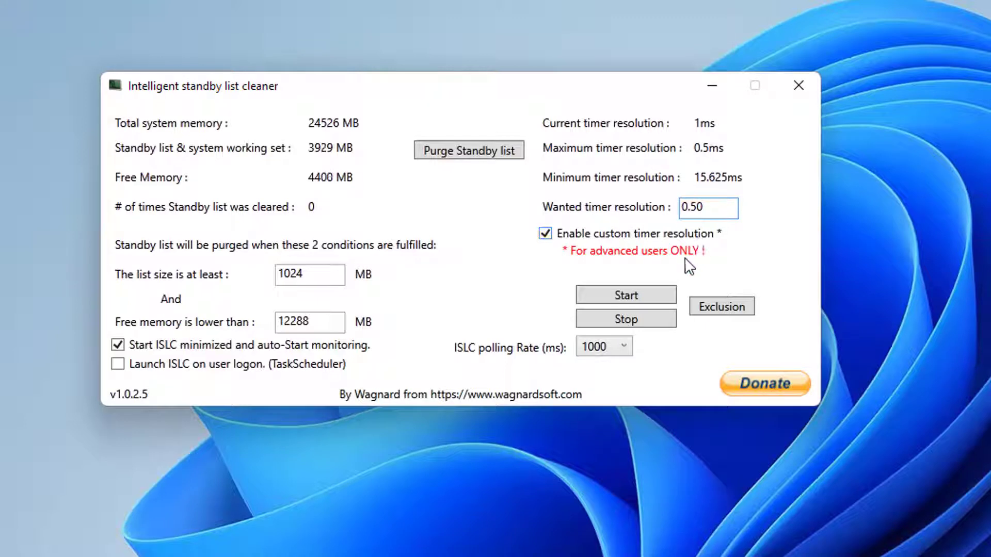
# Choose 500 ms from the polling Rate choices, keeping 12288 MB and 0.50 resolution
pyautogui.click(627, 345)
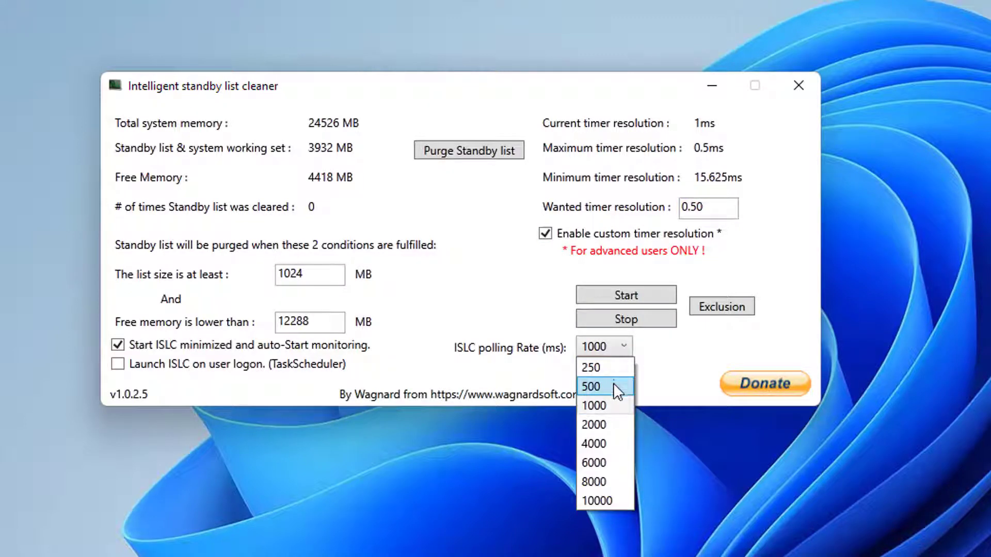
pyautogui.click(593, 387)
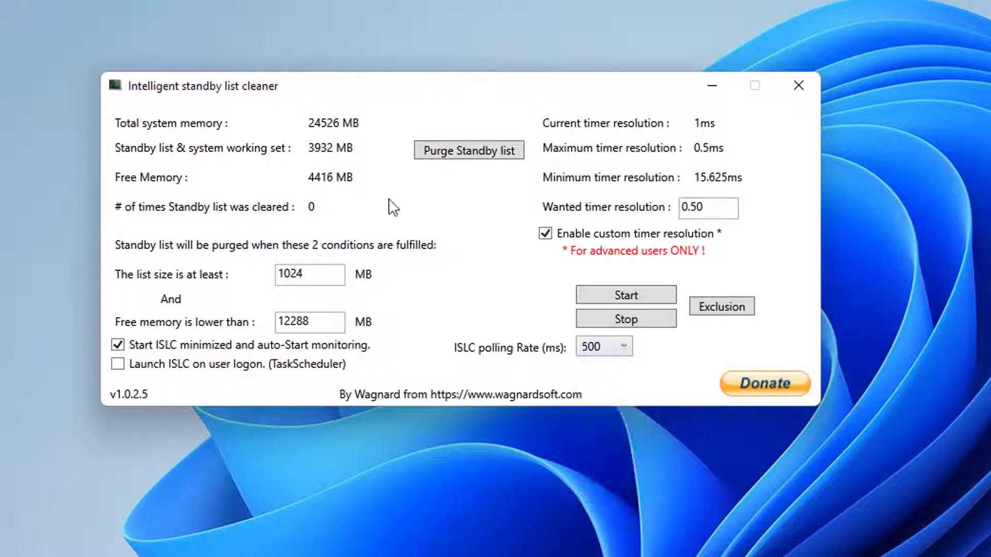
pyautogui.moveTo(345, 129)
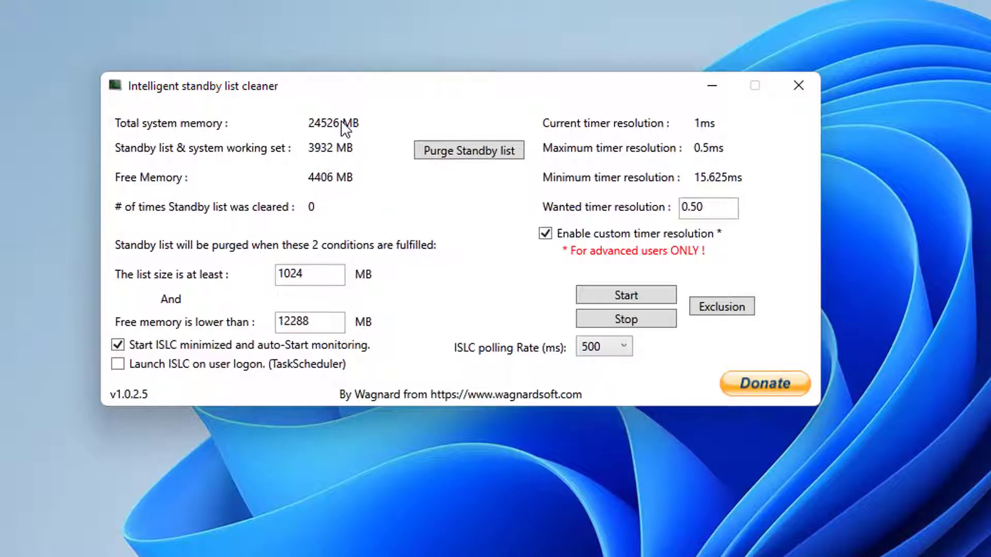
pyautogui.click(625, 319)
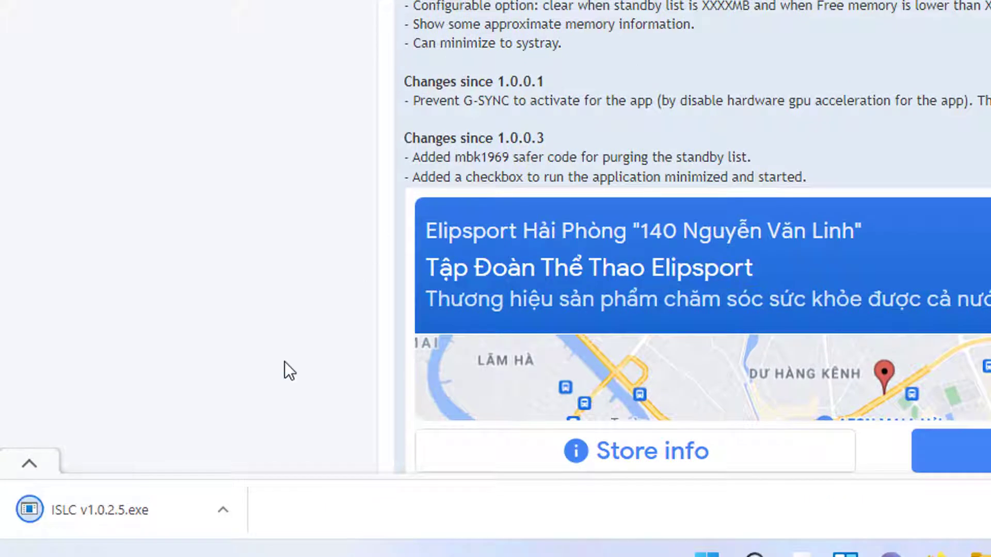
# Leave Chrome so the desktop with the downloaded ISLC v1.0.2.5 archive is visible
pyautogui.click(223, 510)
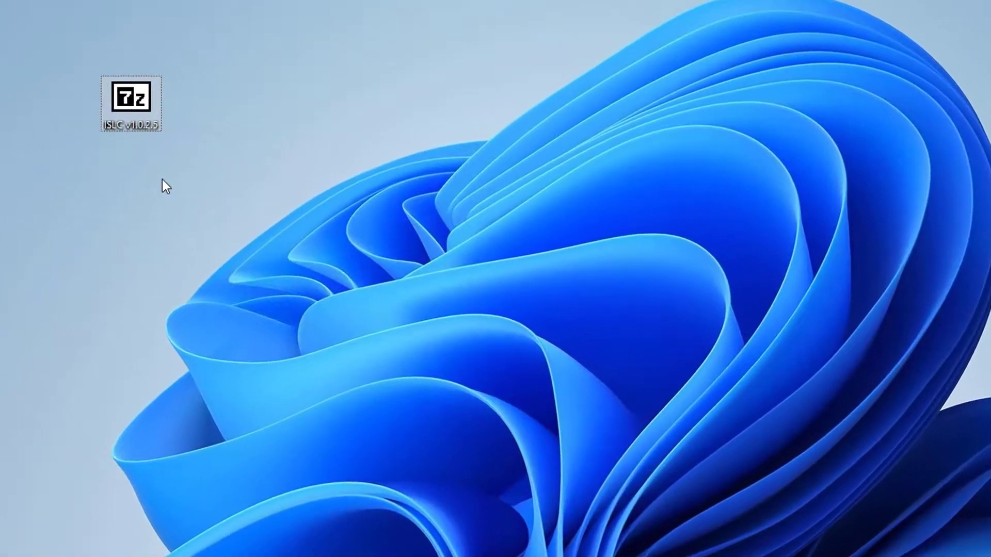
# Extract the ISLC archive into its own 'ISLC v1.0.2.5' folder and enter it
pyautogui.rightClick(132, 104)
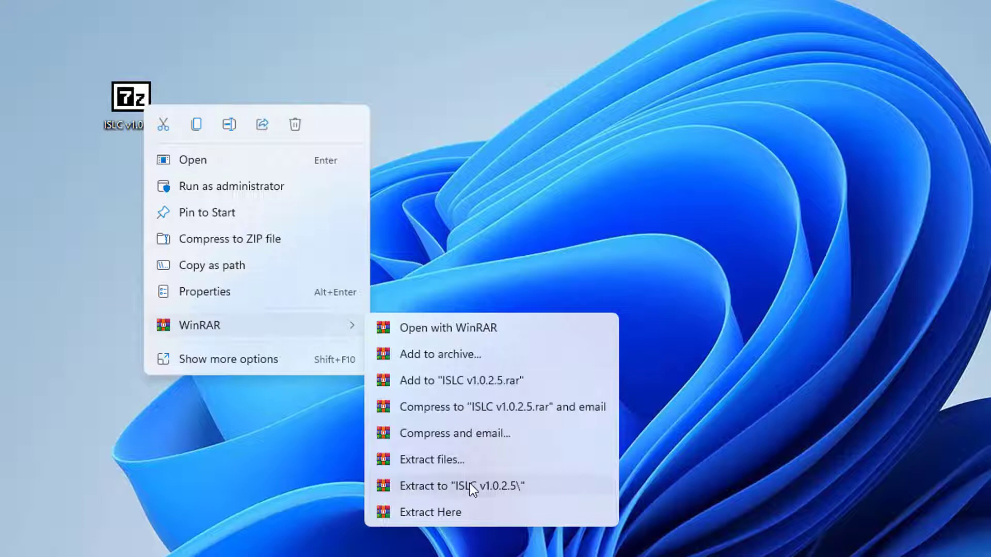
pyautogui.click(461, 486)
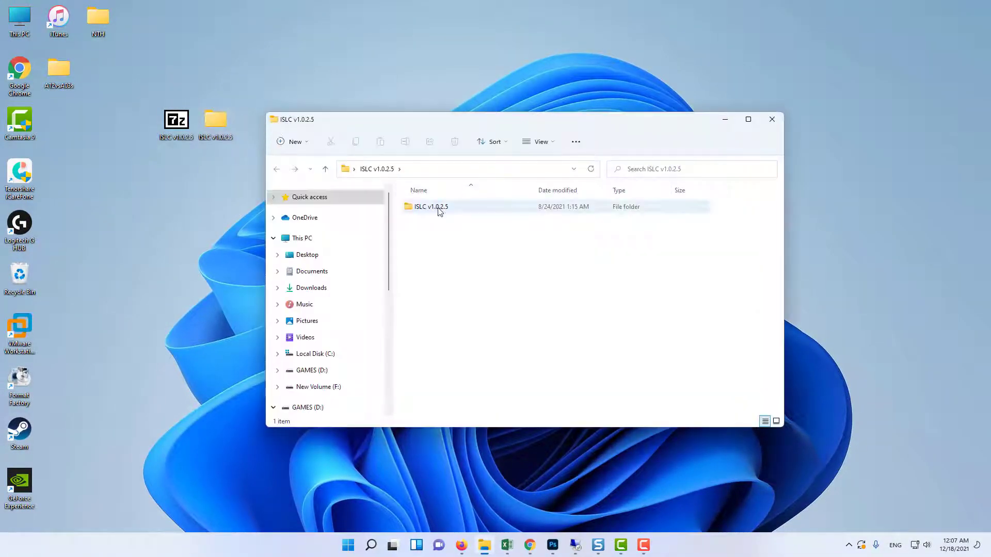
pyautogui.doubleClick(430, 206)
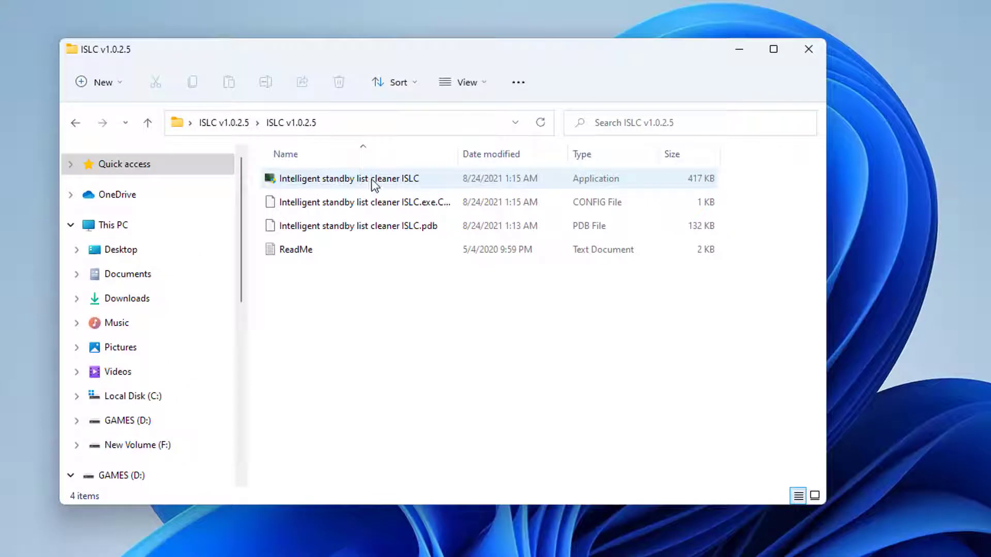
pyautogui.moveTo(351, 180)
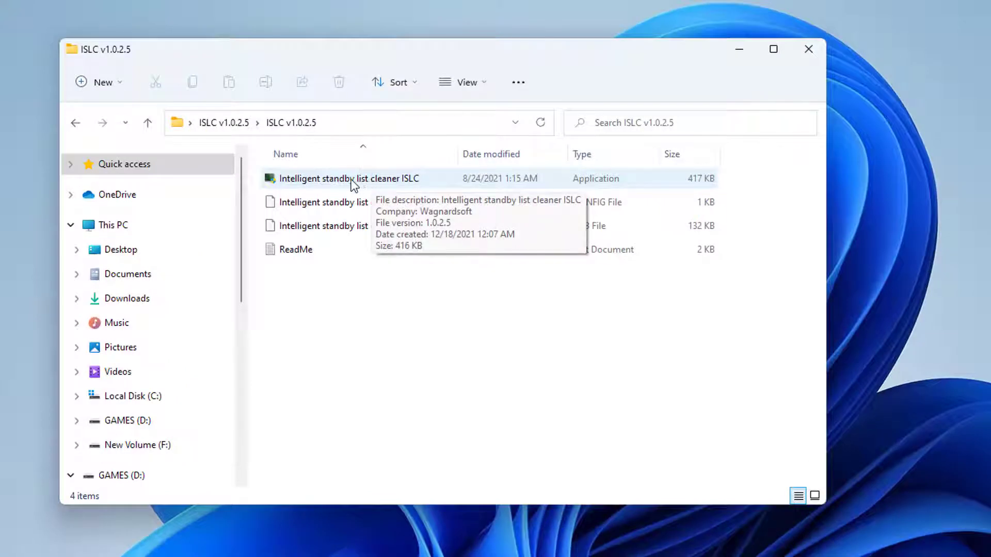
# Launch the Intelligent standby list cleaner application with administrator rights
pyautogui.rightClick(350, 179)
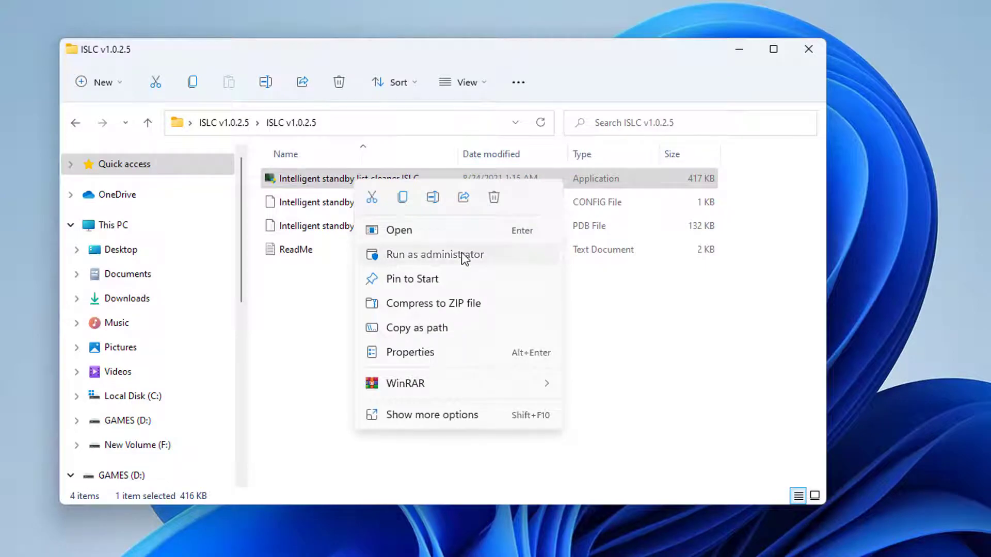
pyautogui.click(433, 254)
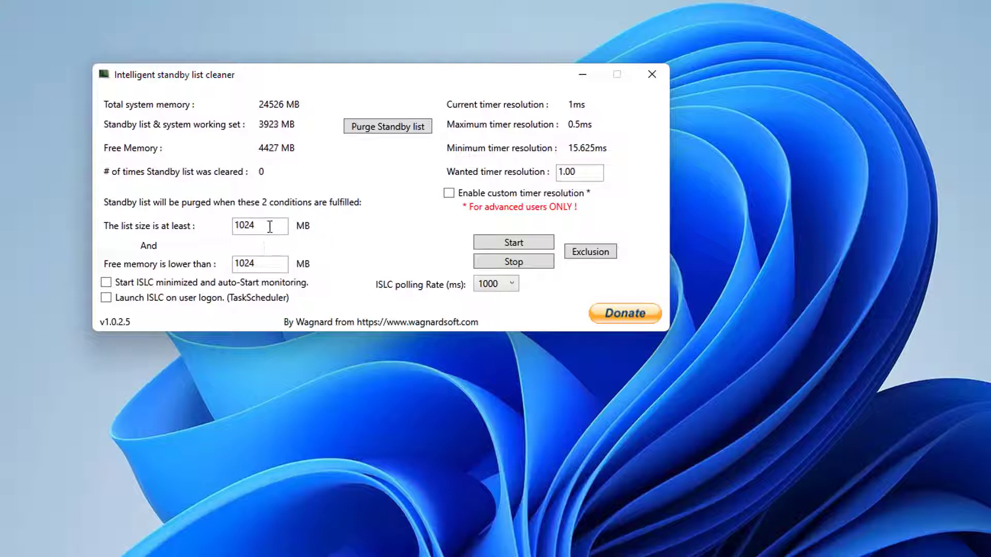
# Set 'Free memory is lower than' to 12288 MB and enable starting minimized with auto monitoring
pyautogui.click(259, 263)
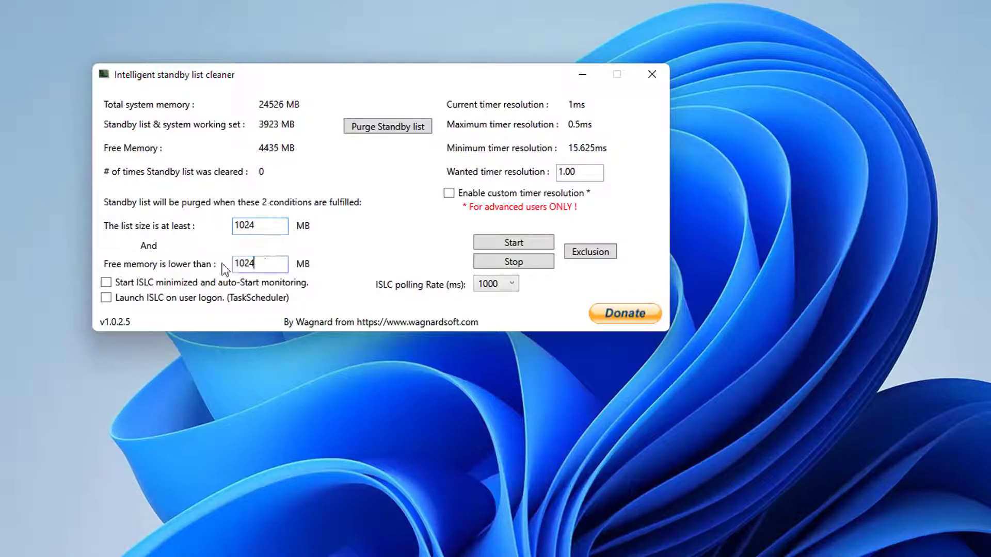
pyautogui.write('1')
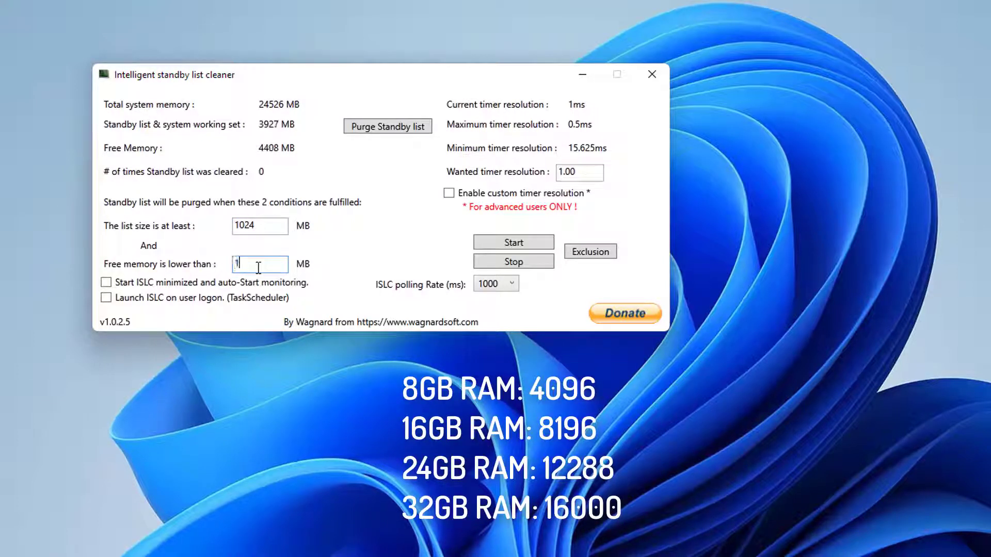
pyautogui.write('12288')
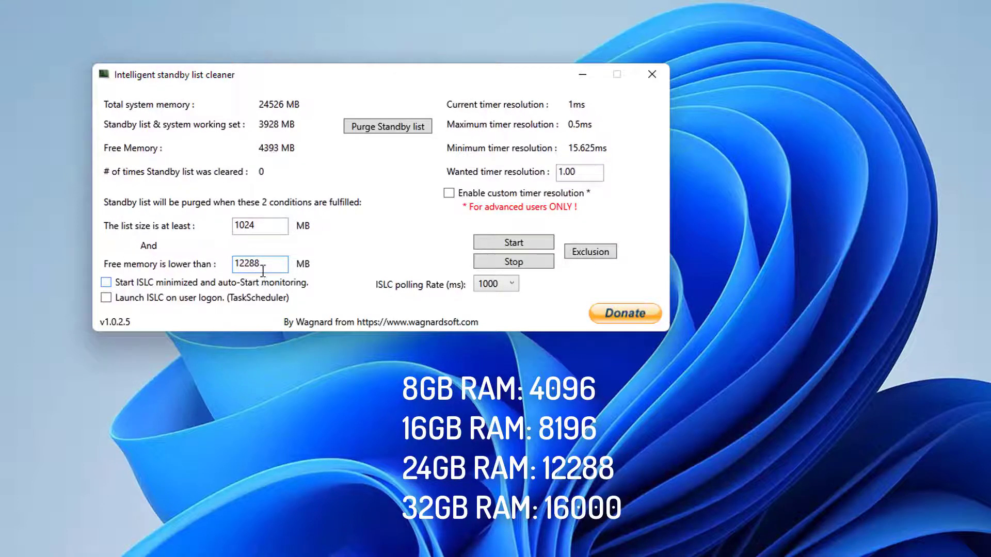
pyautogui.click(106, 283)
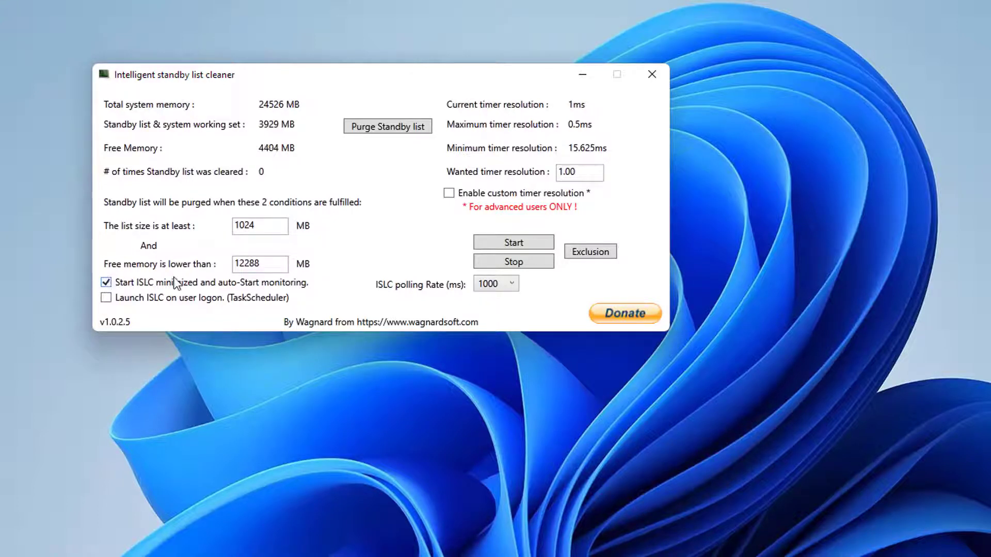
pyautogui.click(259, 264)
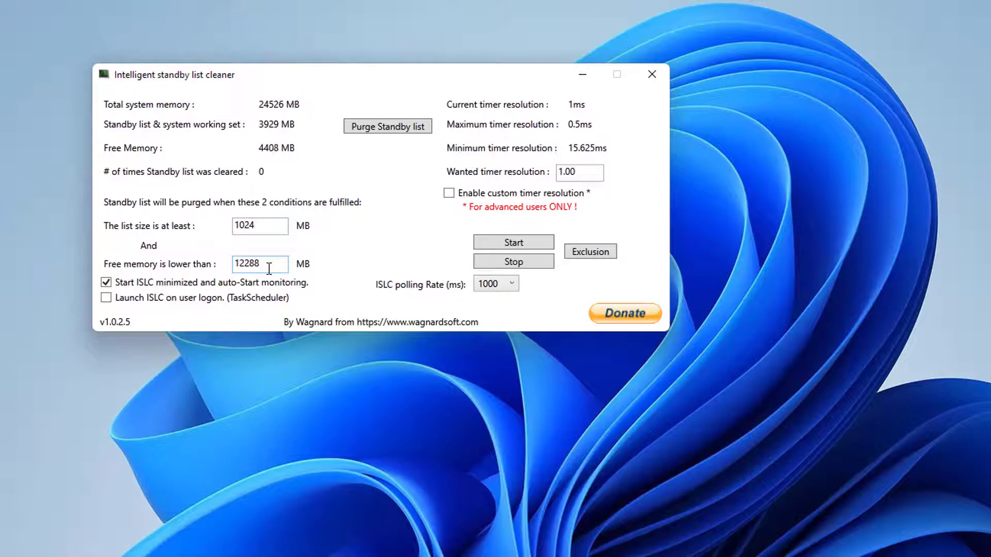
# Enable custom timer resolution with a wanted value of 0.50
pyautogui.click(449, 193)
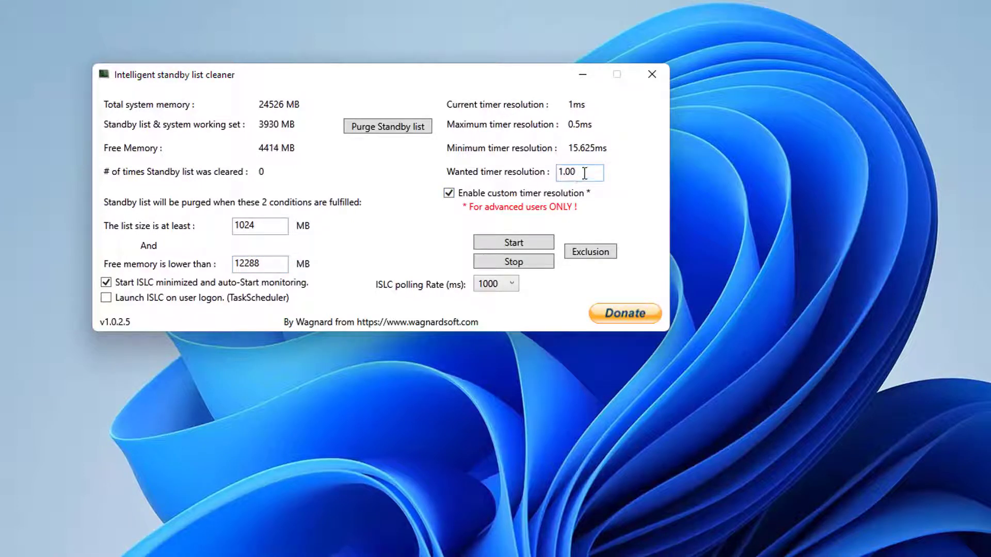
pyautogui.write('0.00')
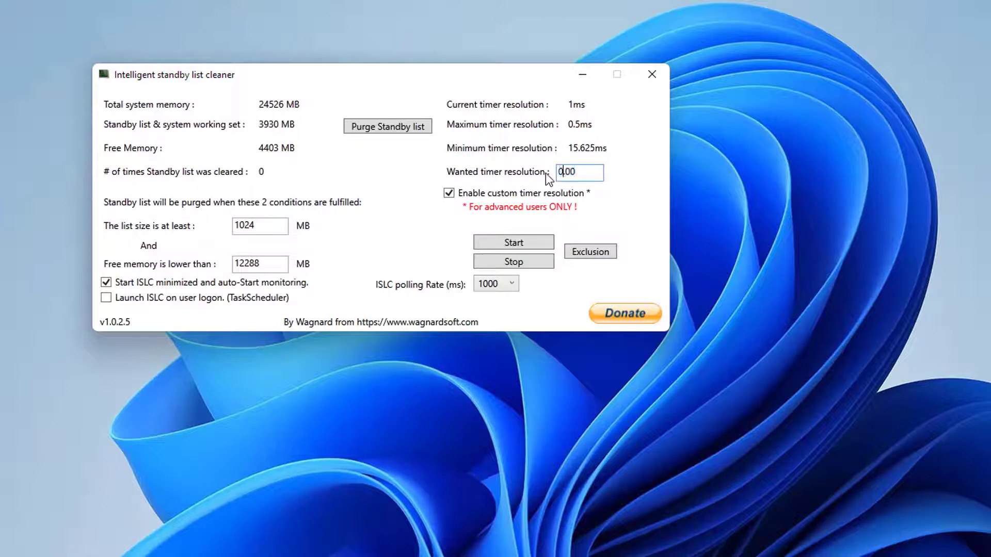
pyautogui.write('0.50')
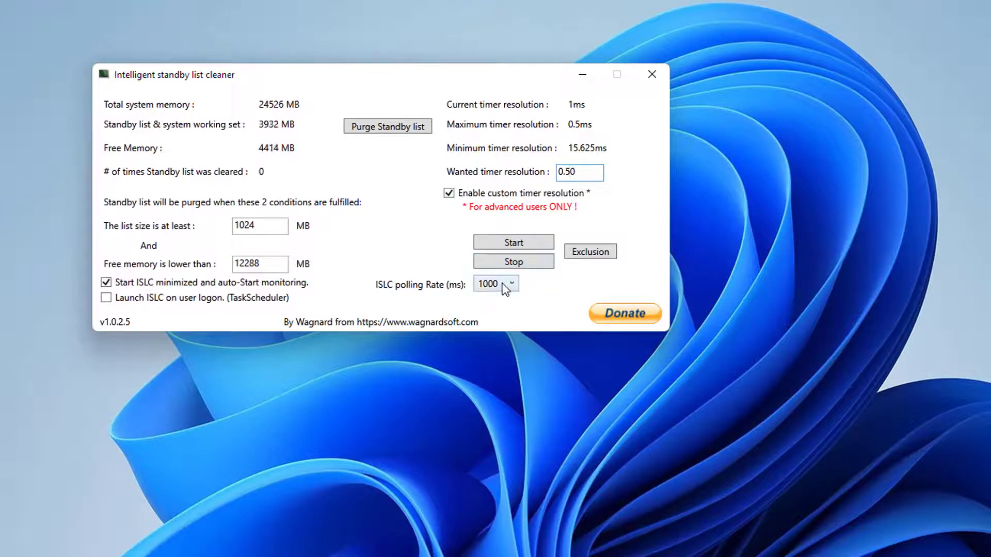
# Lower the polling rate to 500 ms
pyautogui.click(512, 282)
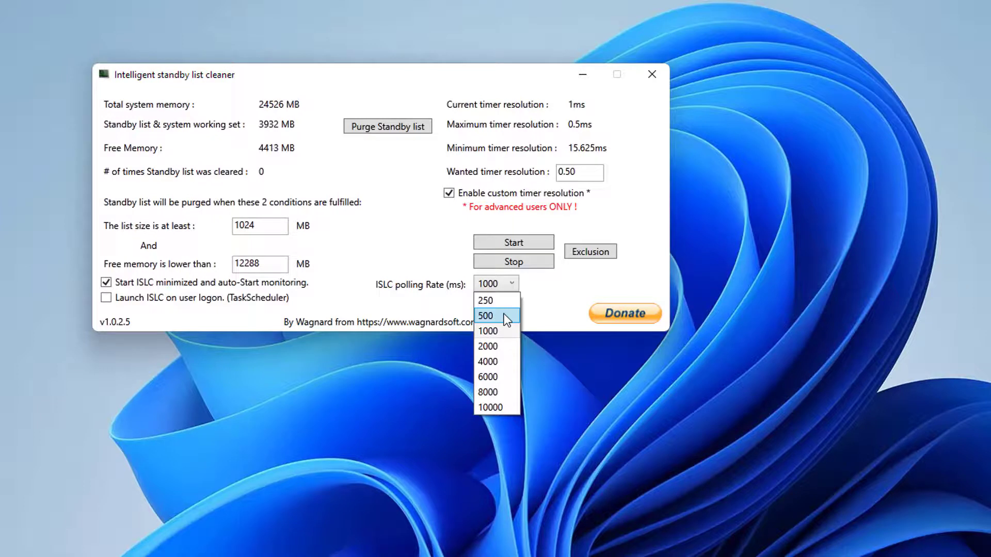
pyautogui.click(486, 316)
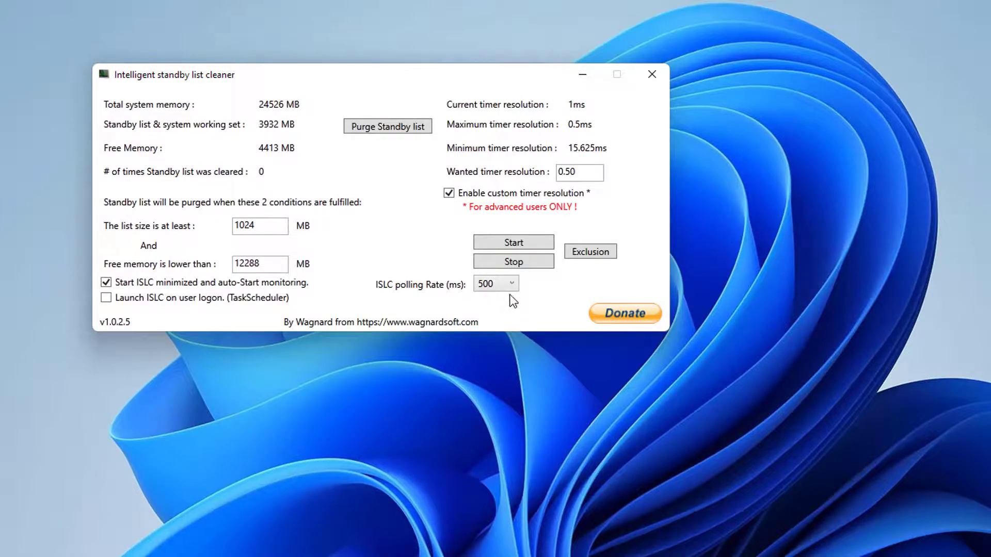
pyautogui.moveTo(269, 115)
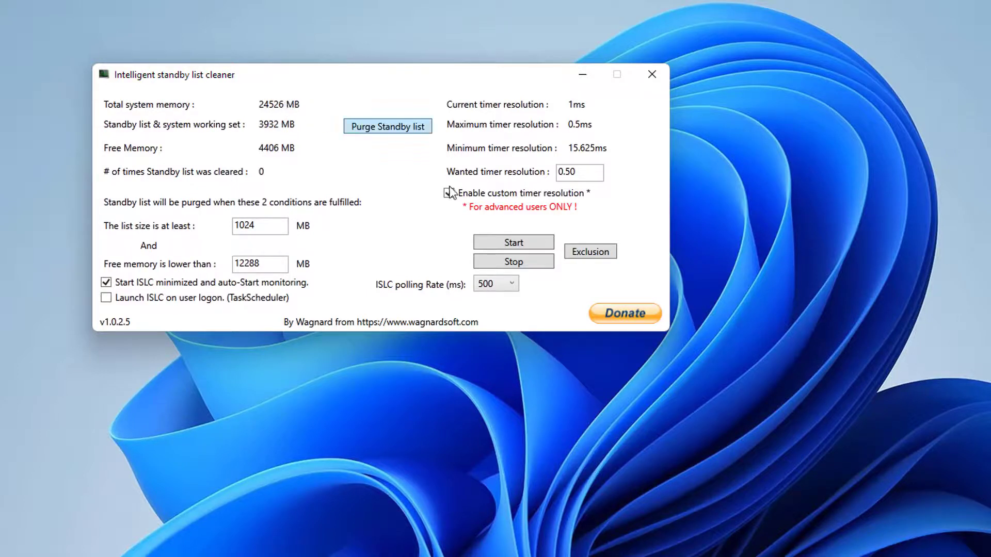
# Confirm custom timer resolution is on and start monitoring, reaching 0.5ms resolution
pyautogui.click(449, 193)
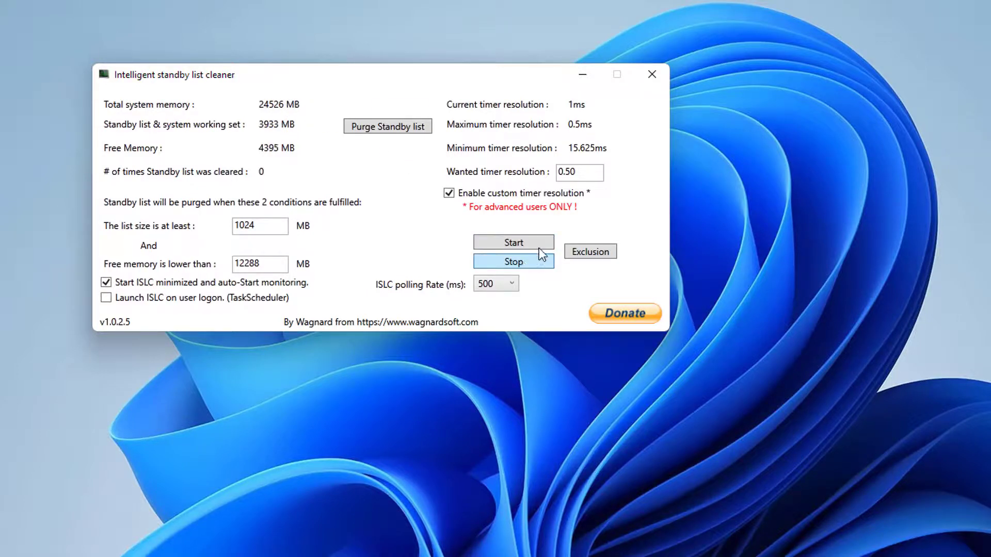
pyautogui.click(513, 241)
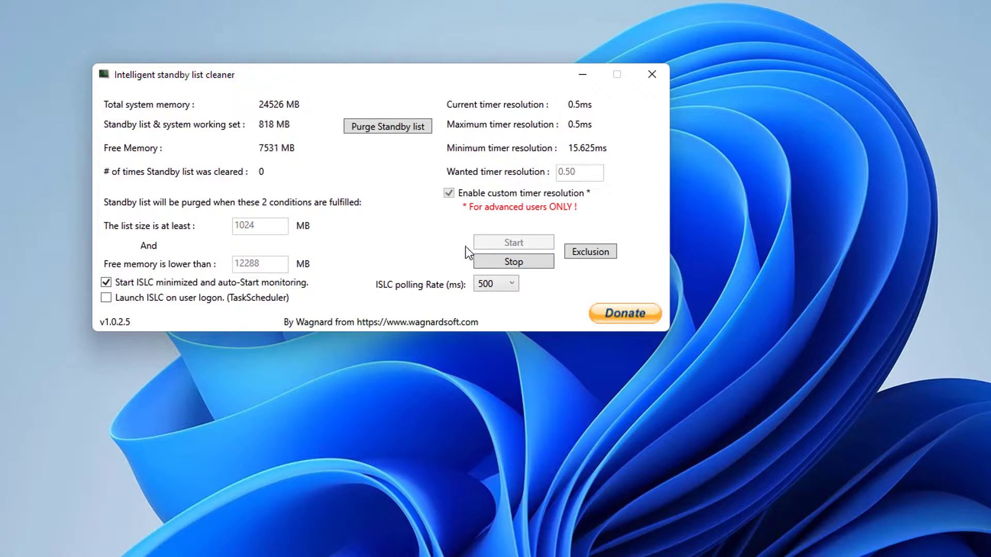